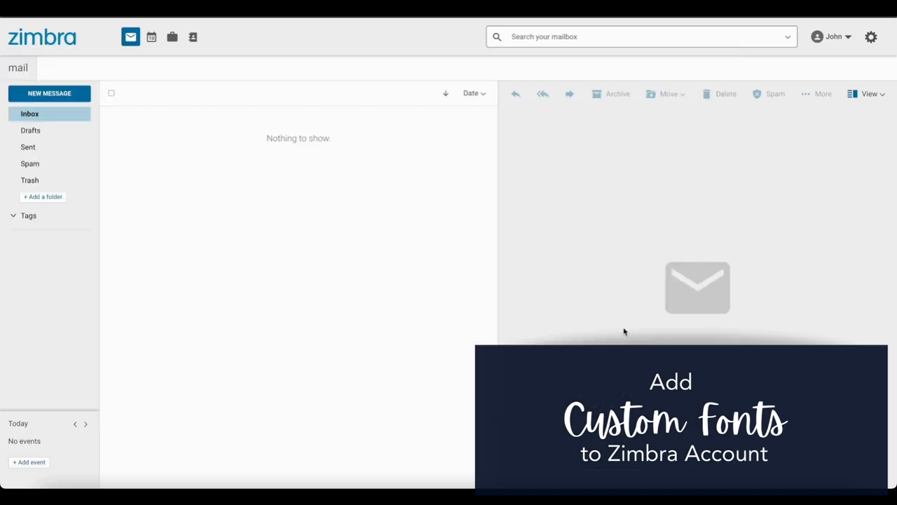
# - Show the Custom Fonts section of the Zimbra account settings
pyautogui.click(871, 37)
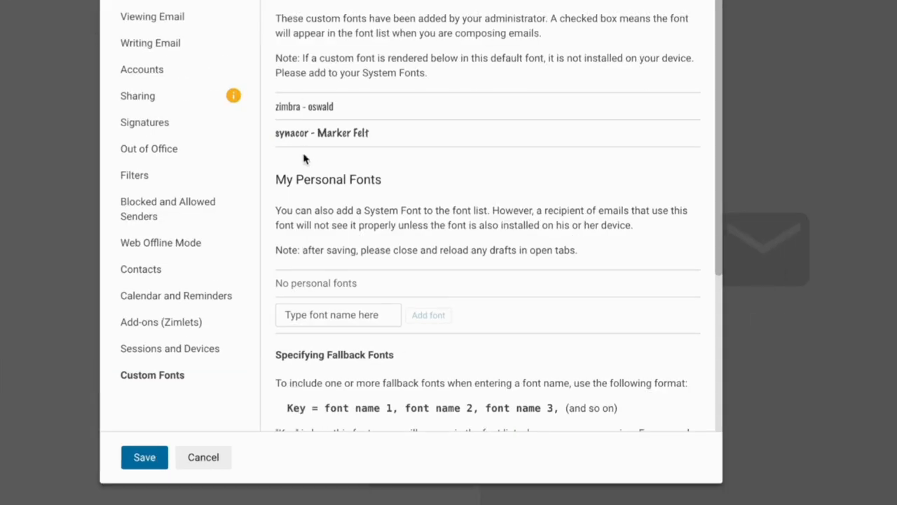
pyautogui.moveTo(314, 86)
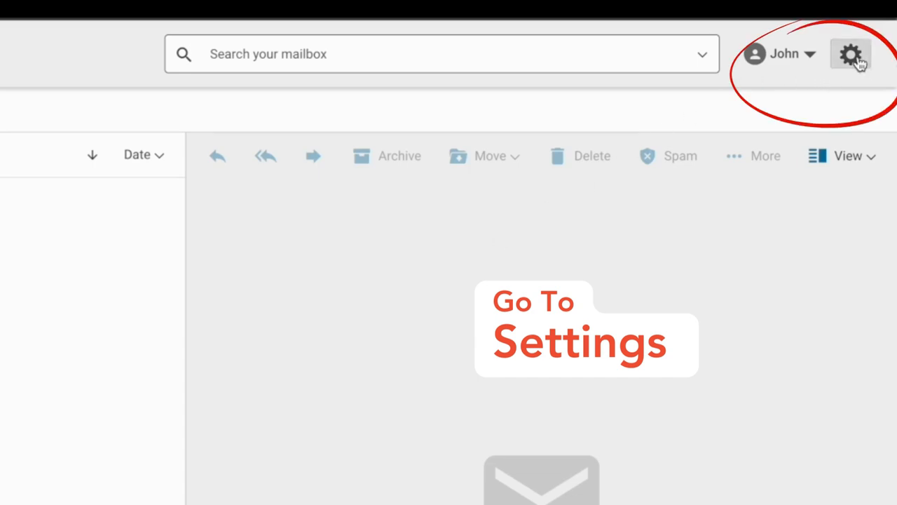
pyautogui.click(850, 53)
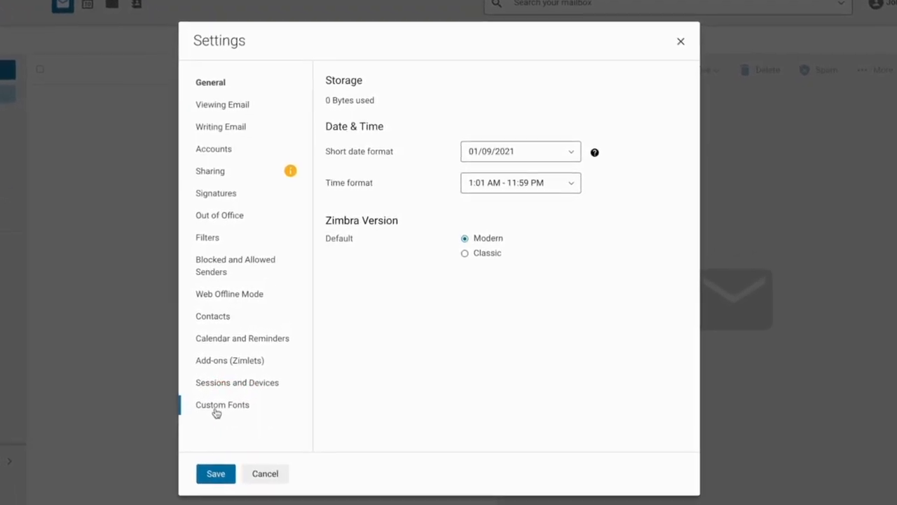
pyautogui.click(222, 404)
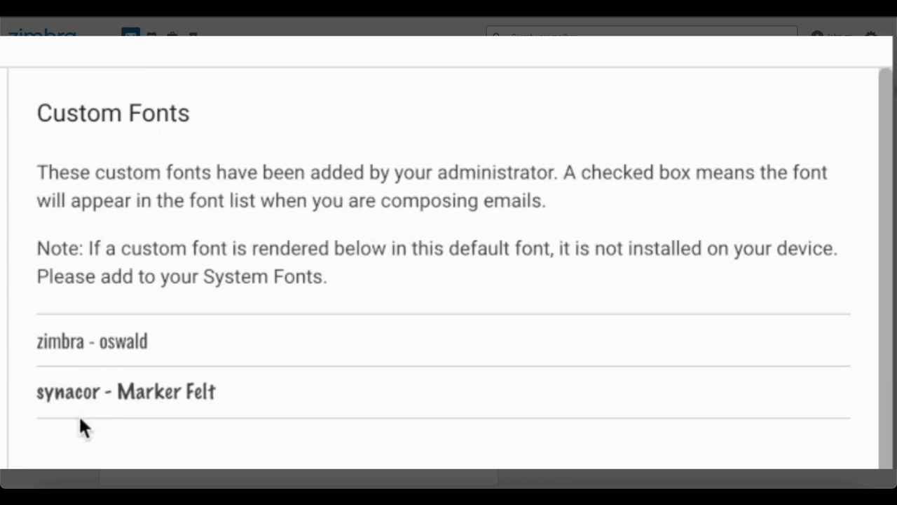
pyautogui.moveTo(83, 421)
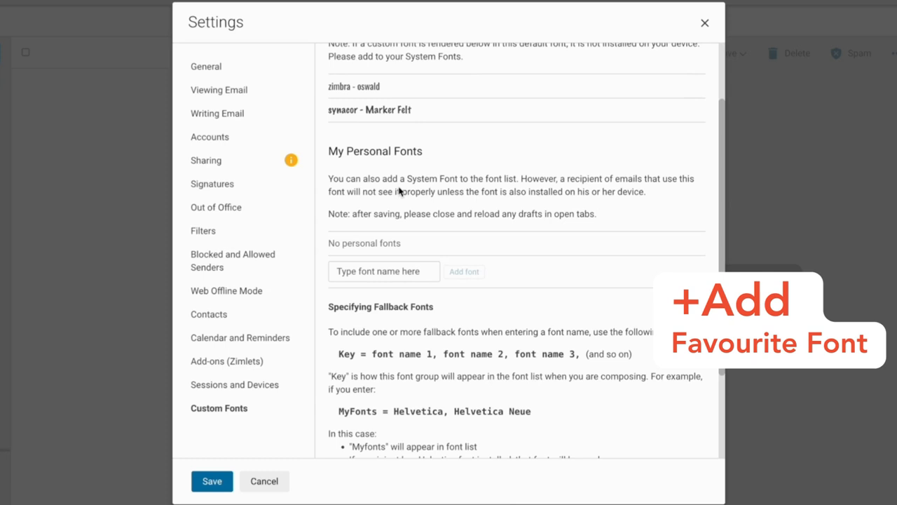
pyautogui.moveTo(418, 184)
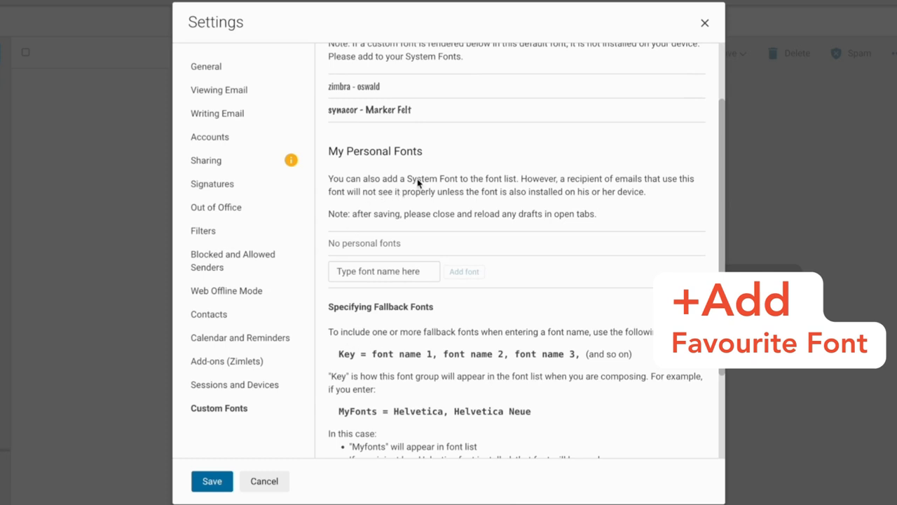
pyautogui.moveTo(382, 247)
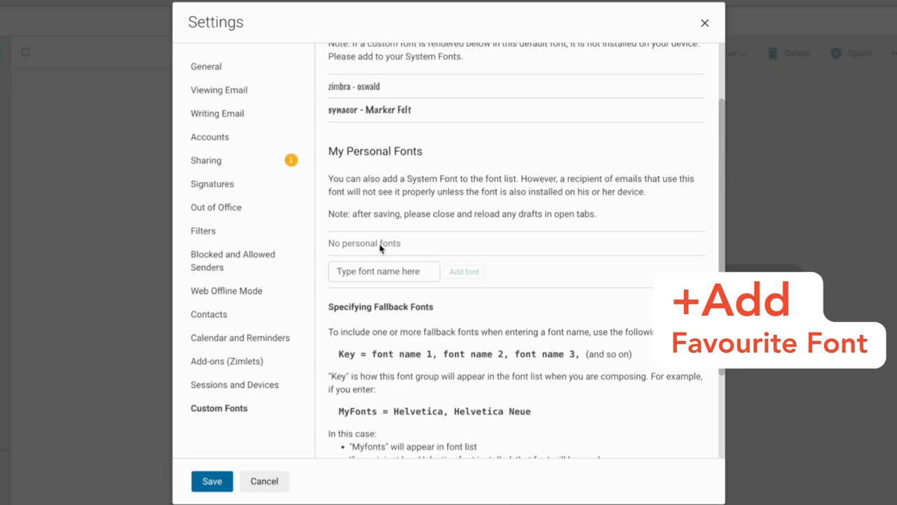
pyautogui.moveTo(362, 278)
pyautogui.write('font book')
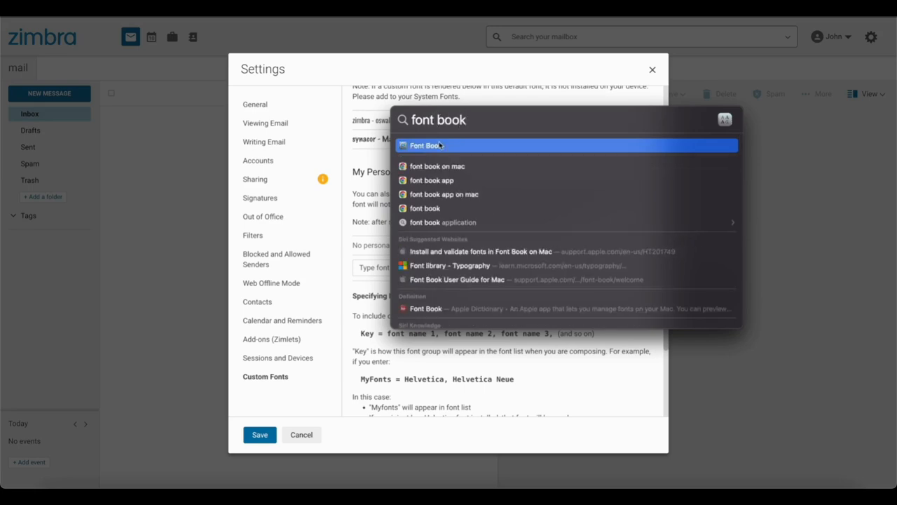
# - Launch Font Book and scroll the installed fonts toward Annai MN
pyautogui.click(424, 145)
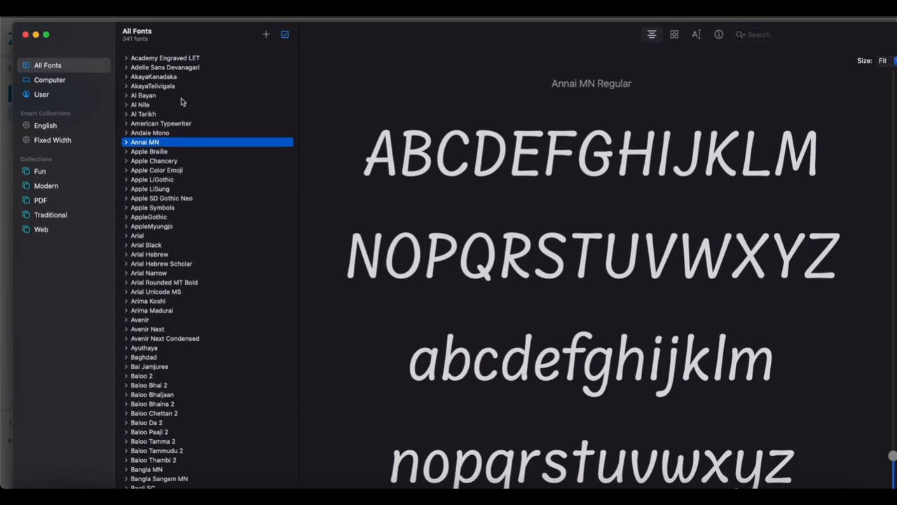
pyautogui.scroll(-3)
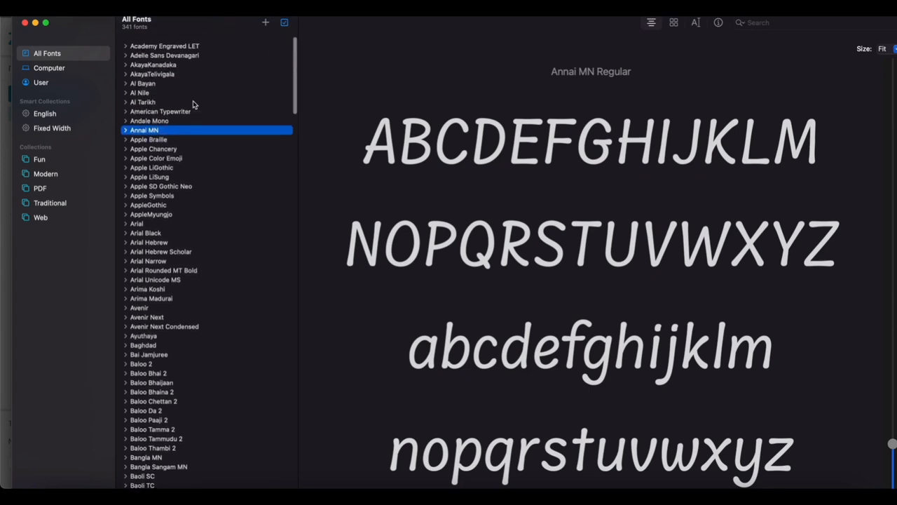
pyautogui.moveTo(149, 137)
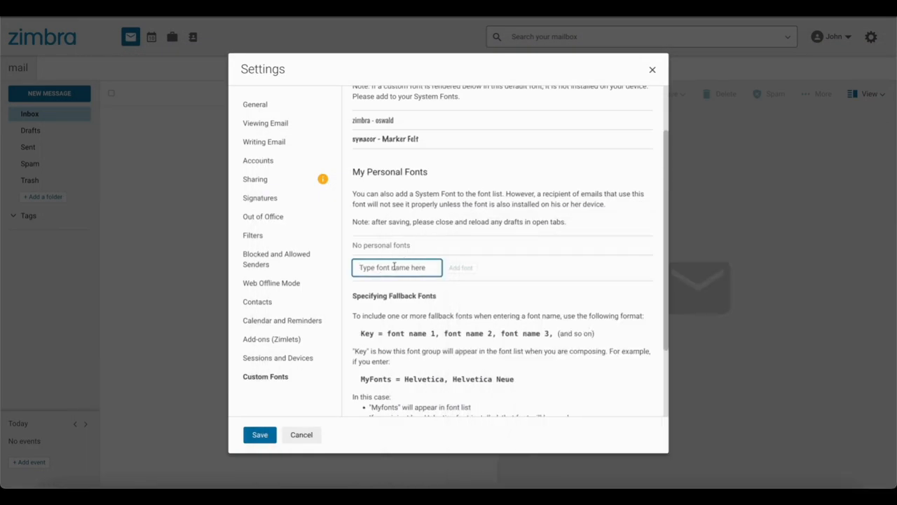
# - Add the personal font entry custom1=Annai MN to the font list
pyautogui.write('custom1')
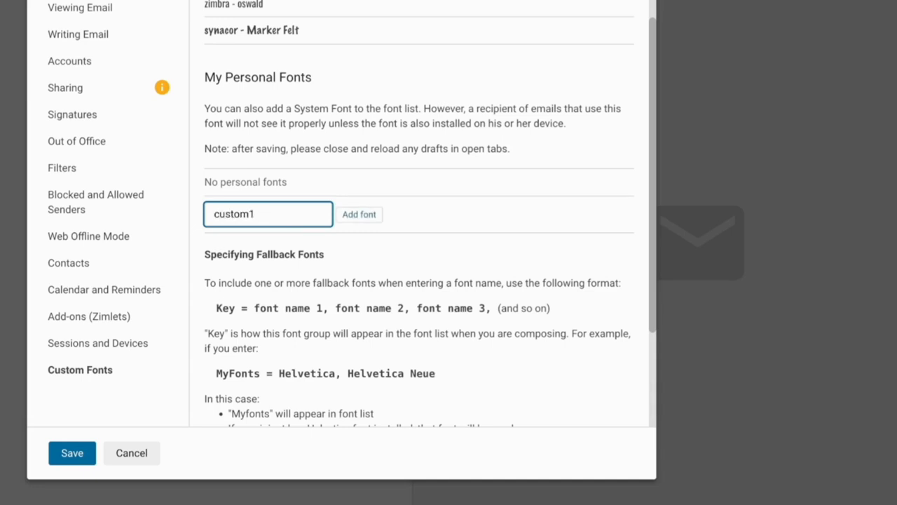
pyautogui.write('=')
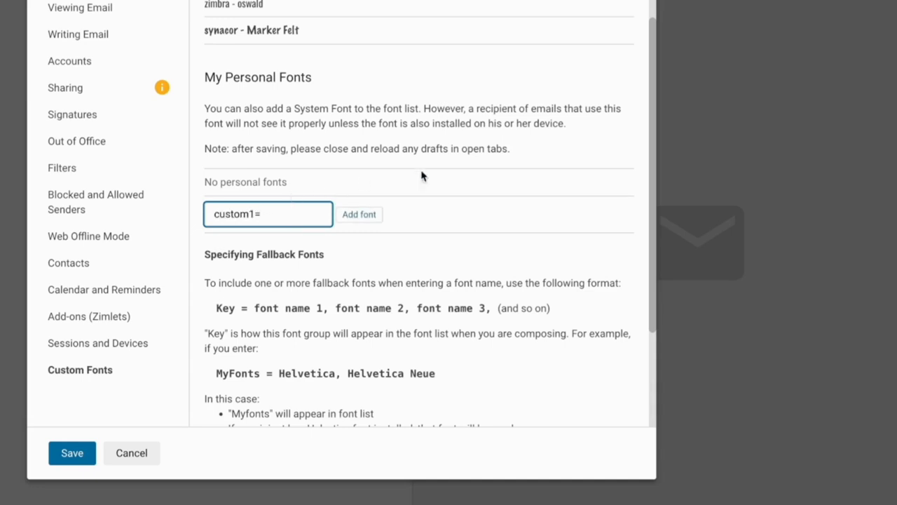
pyautogui.moveTo(491, 372)
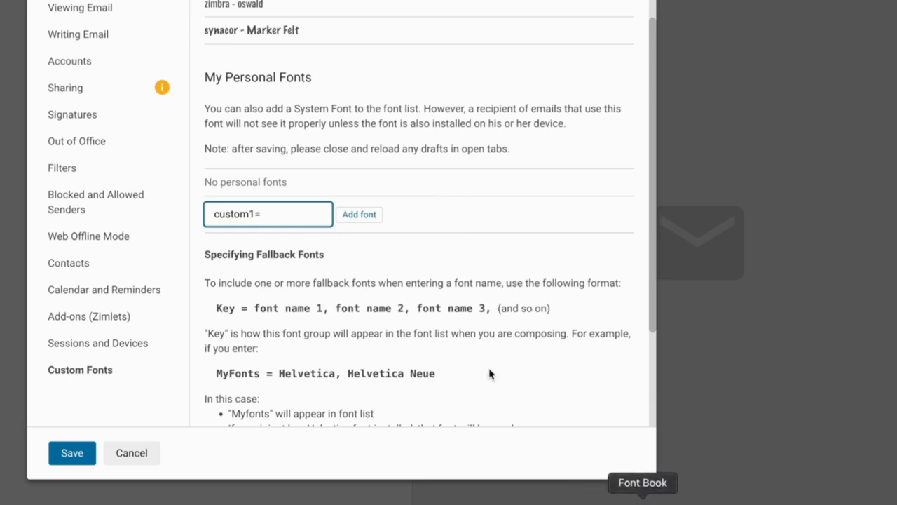
pyautogui.click(642, 482)
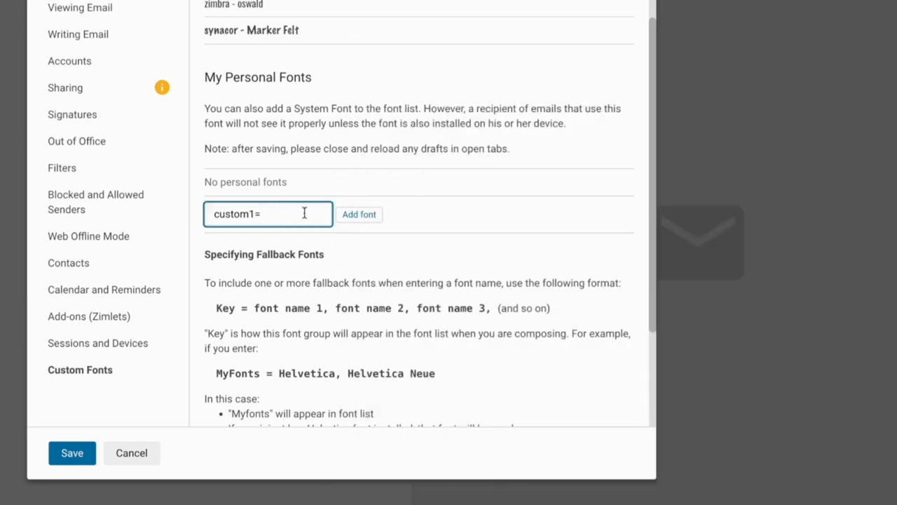
pyautogui.write('Annai M')
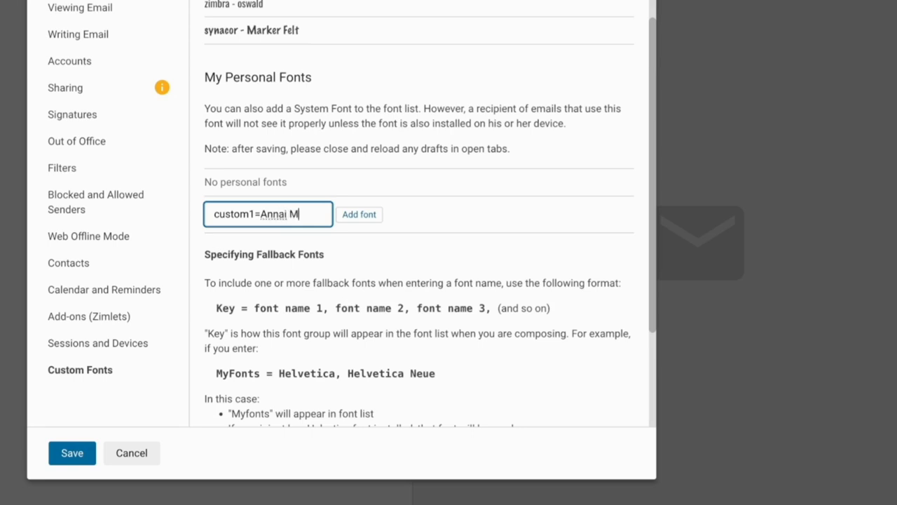
pyautogui.write('N')
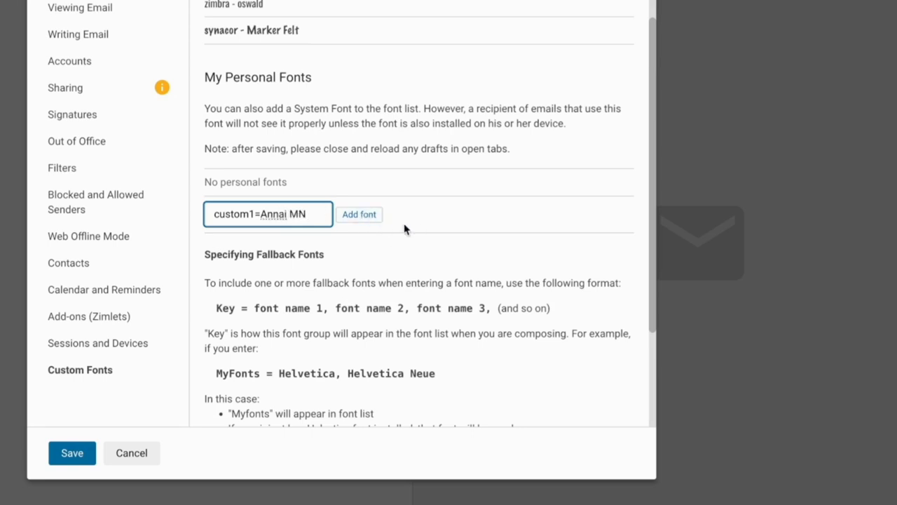
pyautogui.click(359, 213)
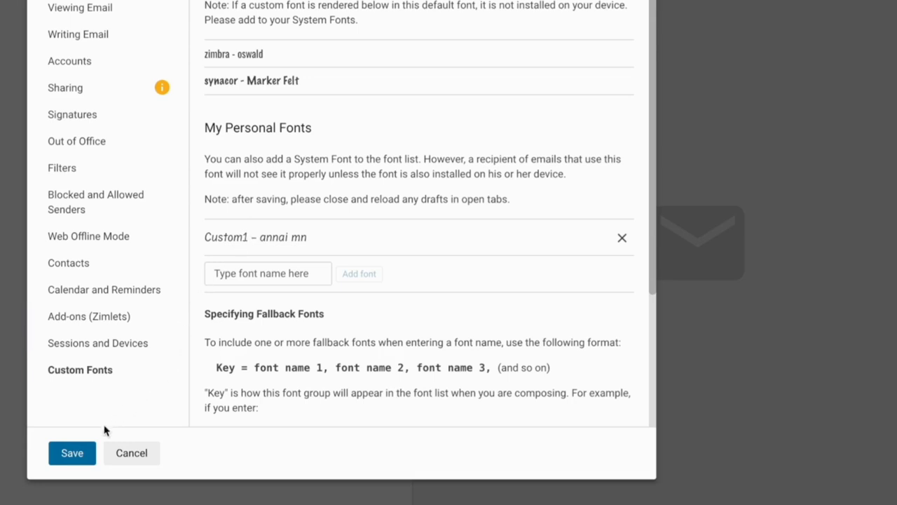
# - Save the settings with the new Custom1 personal font
pyautogui.click(72, 452)
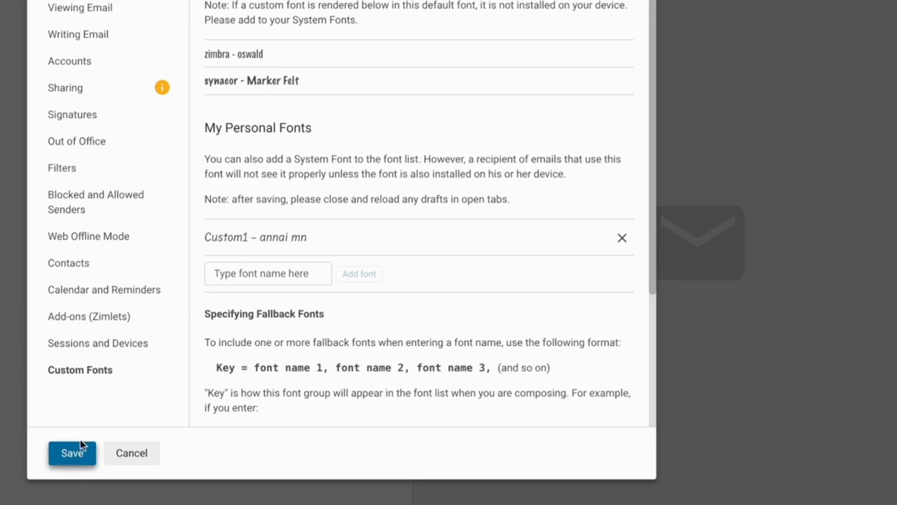
pyautogui.click(72, 453)
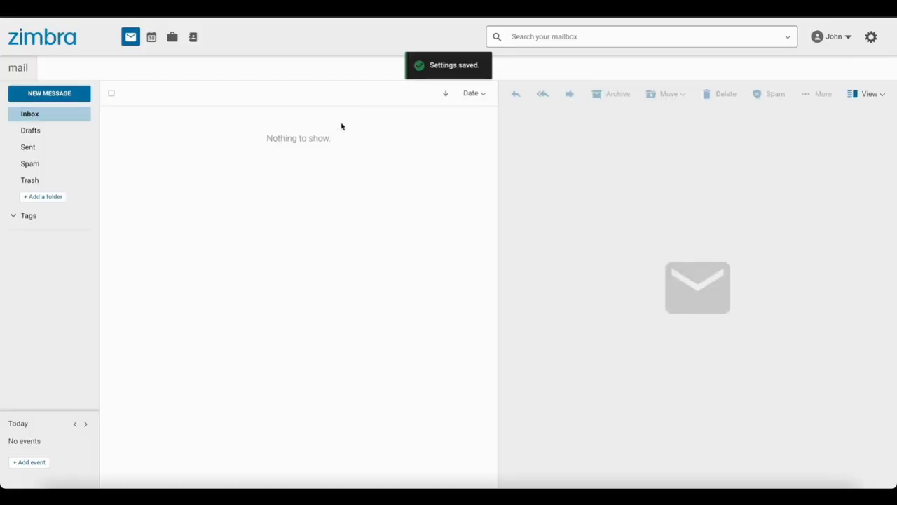
pyautogui.moveTo(150, 98)
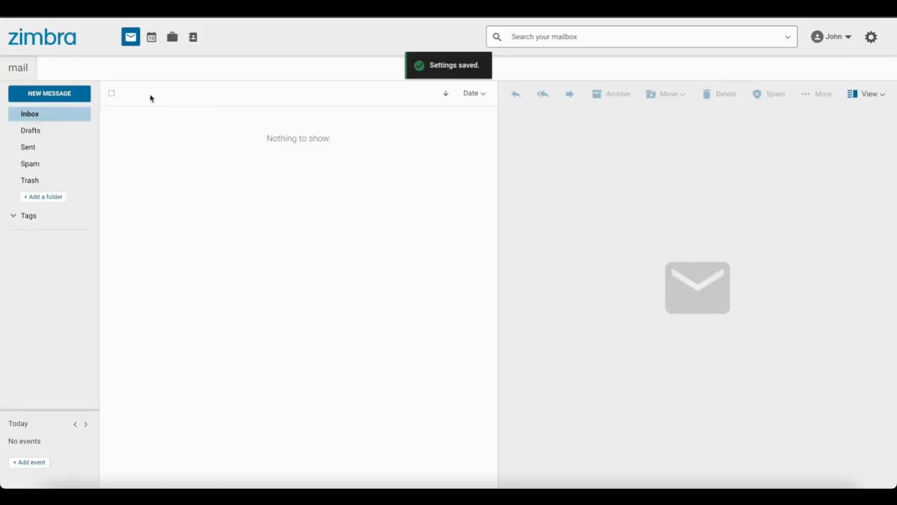
# - Start a new message and show its font list, now including Custom1
pyautogui.click(49, 92)
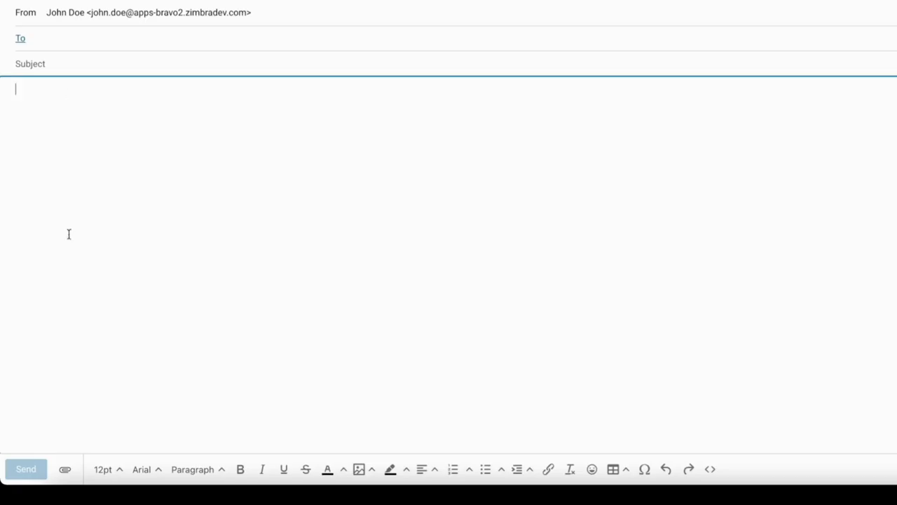
pyautogui.moveTo(192, 469)
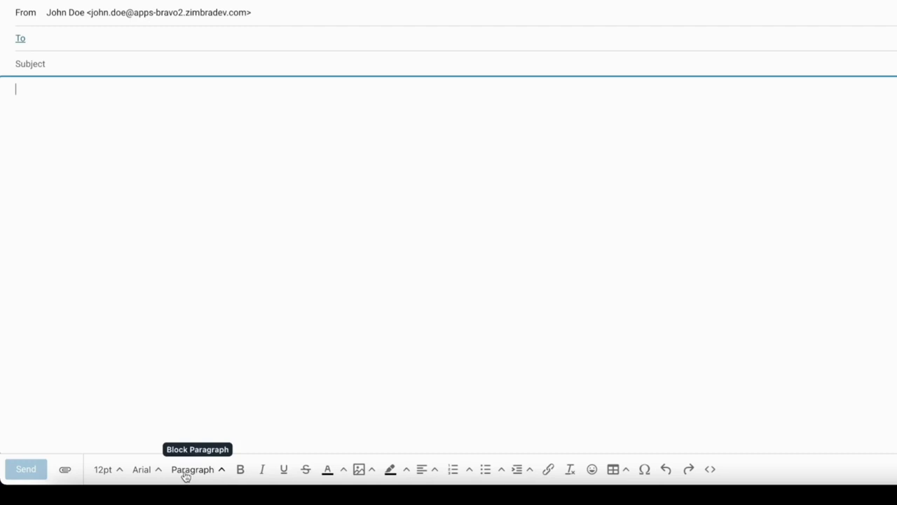
pyautogui.moveTo(143, 469)
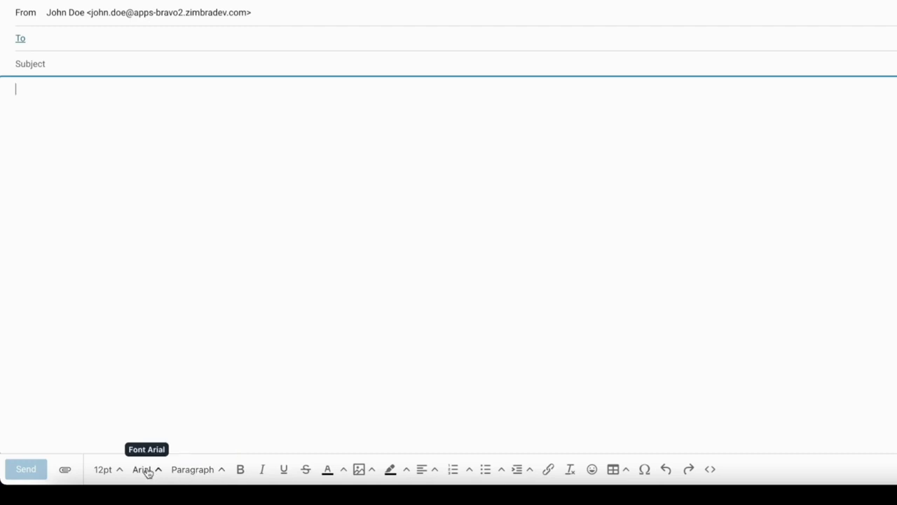
pyautogui.click(143, 468)
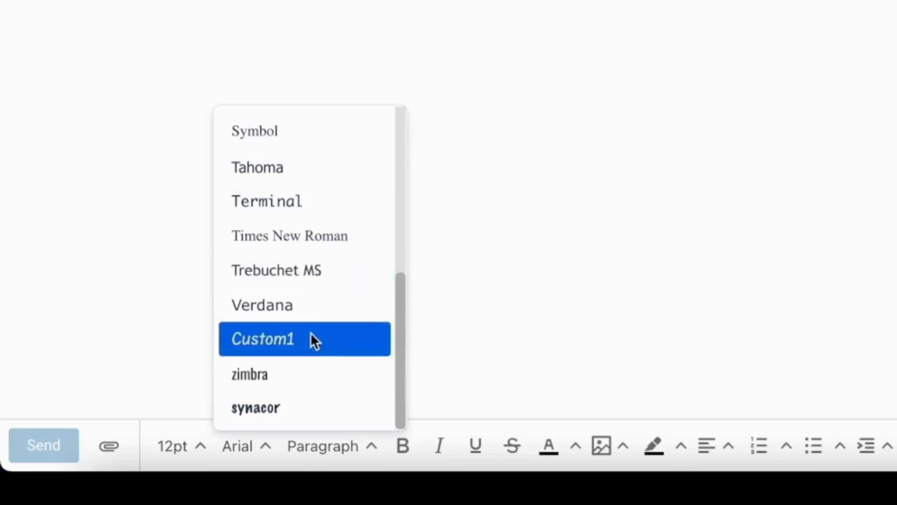
pyautogui.moveTo(311, 348)
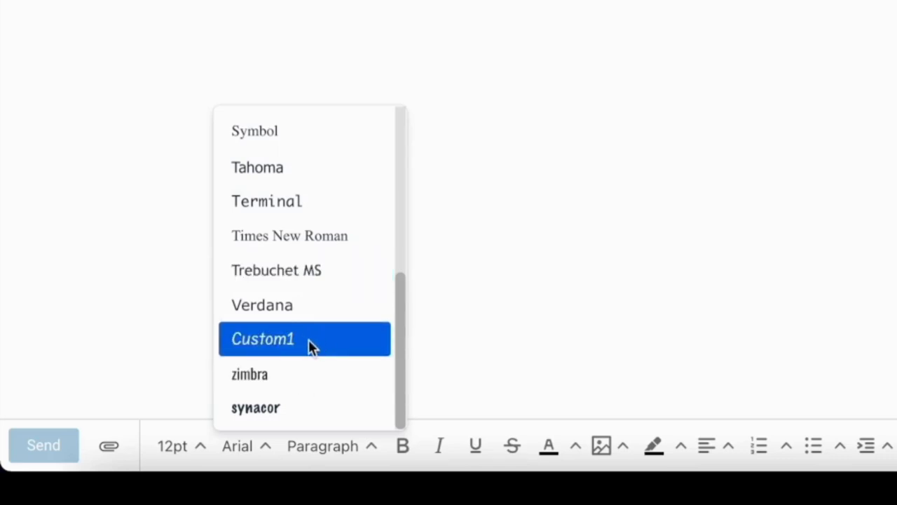
pyautogui.moveTo(291, 353)
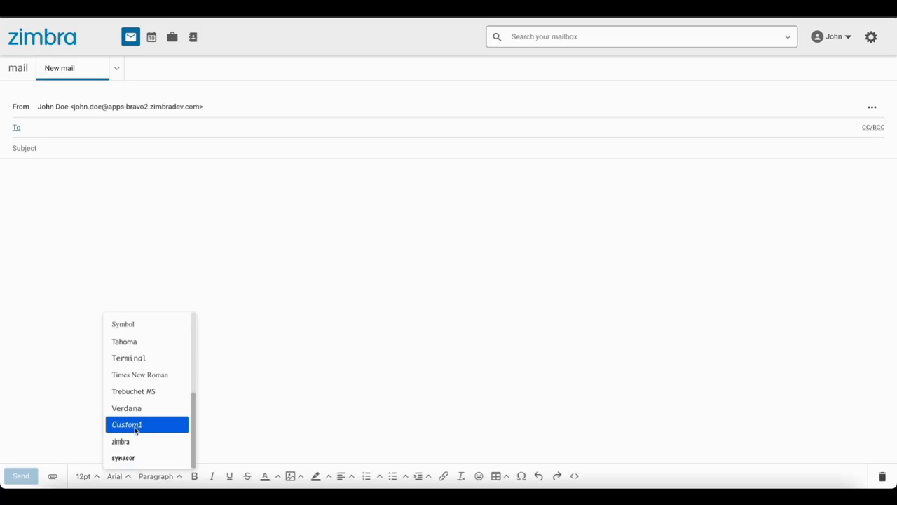
# - Write the body lines 'Hi', 'This is fir…', 'End' in the Custom1 font
pyautogui.click(126, 424)
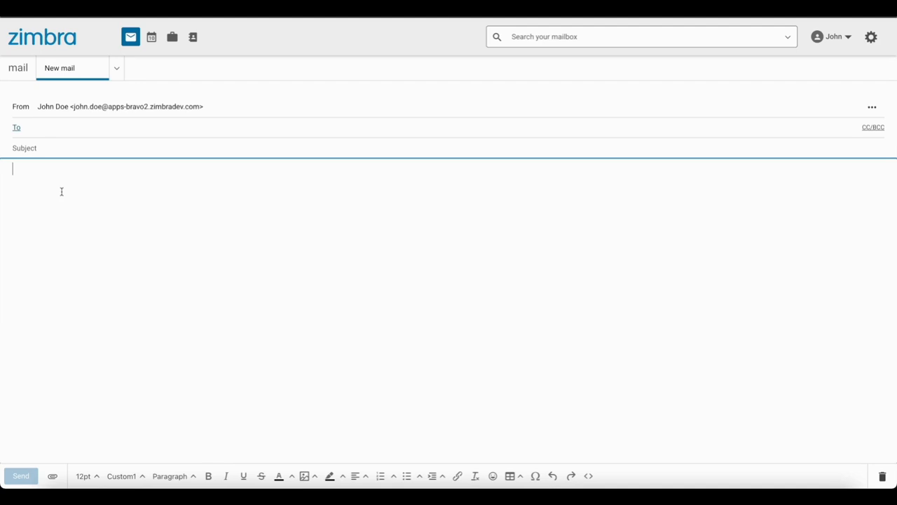
pyautogui.write('Hi')
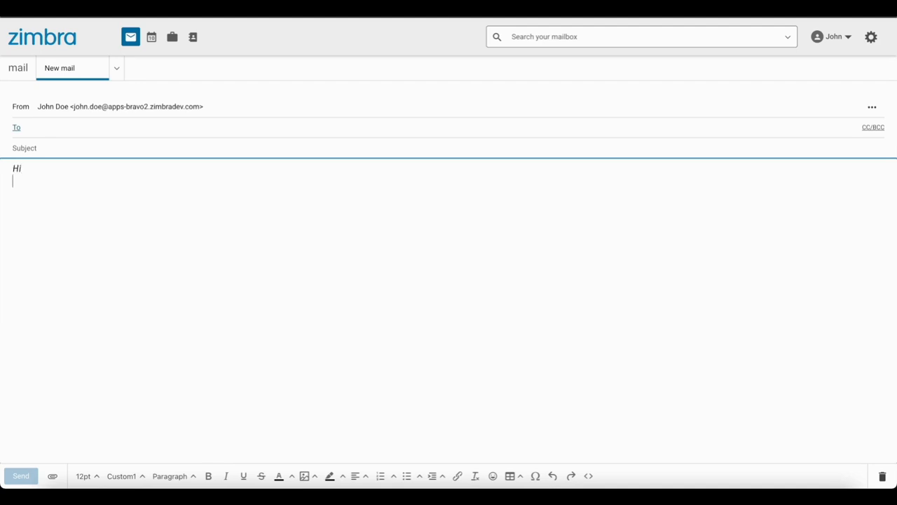
pyautogui.write('This')
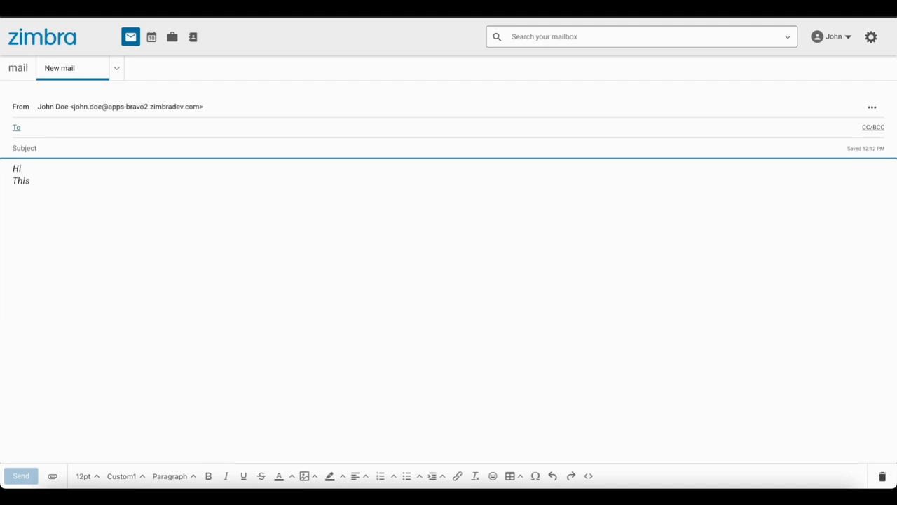
pyautogui.write('is first mail')
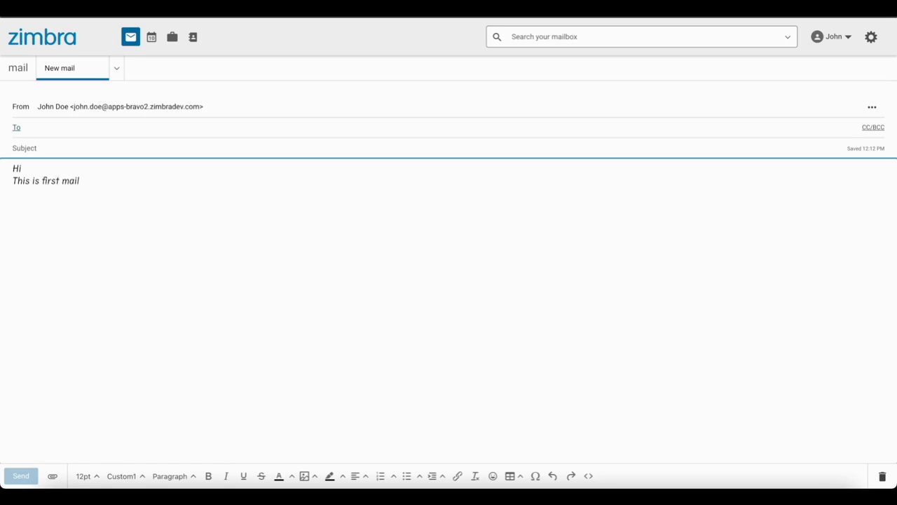
pyautogui.write('End of this.')
pyautogui.write('I used')
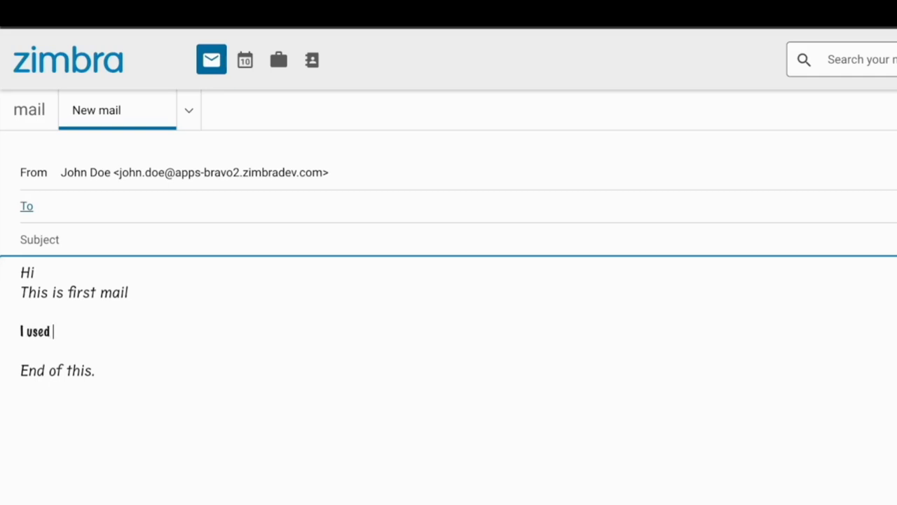
# - Add the line 'I used a synacor font here.' in the synacor font
pyautogui.write('a synacor')
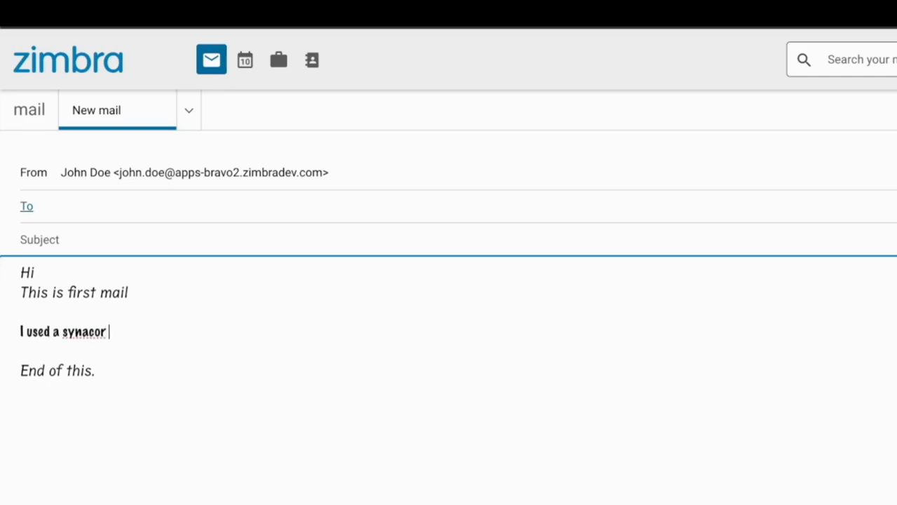
pyautogui.write('font here.')
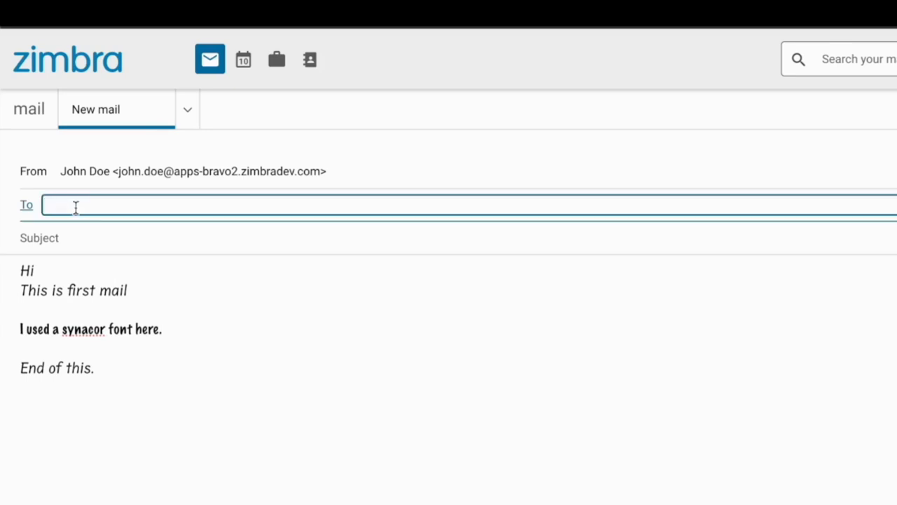
# - Address the message to admin@ and send it
pyautogui.write('adm')
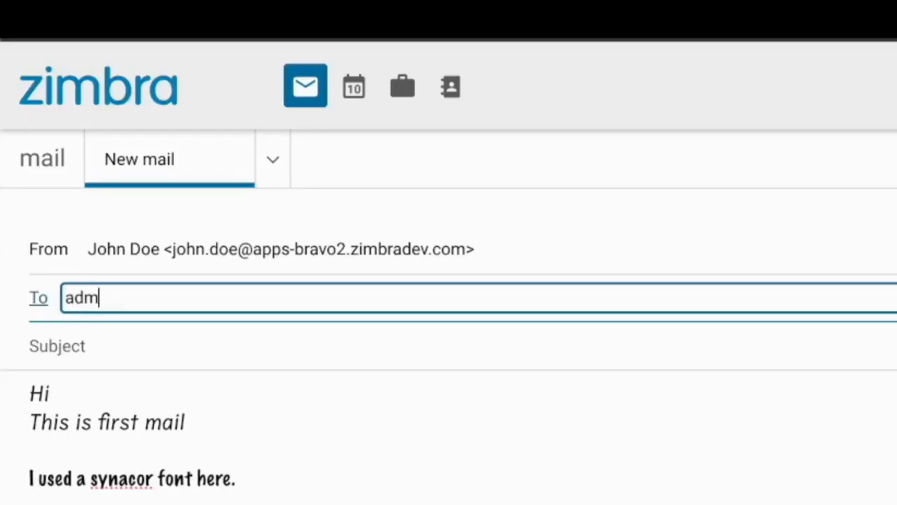
pyautogui.write('in')
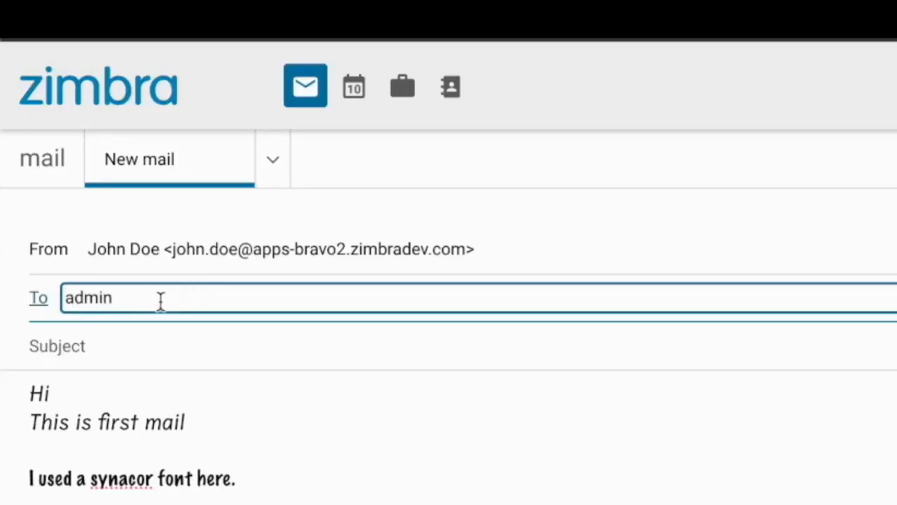
pyautogui.write('@')
pyautogui.click(462, 346)
pyautogui.write('Testing a mail')
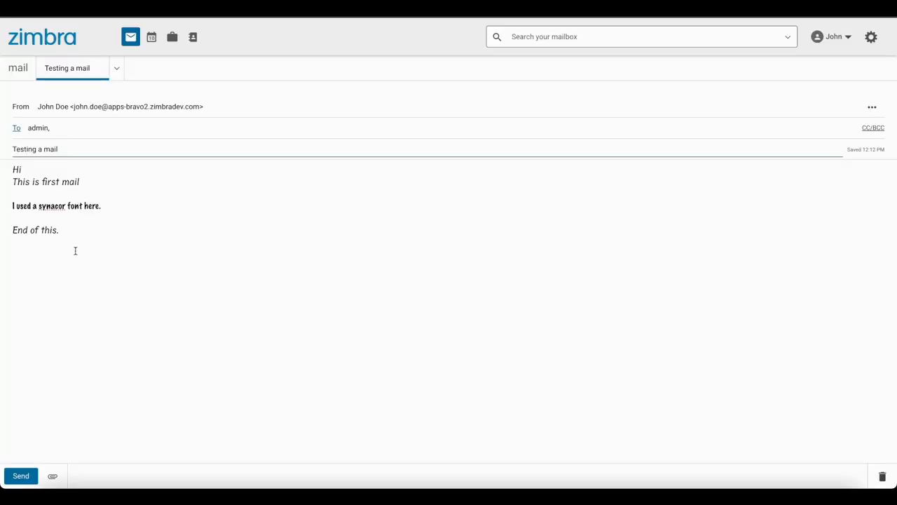
pyautogui.click(19, 475)
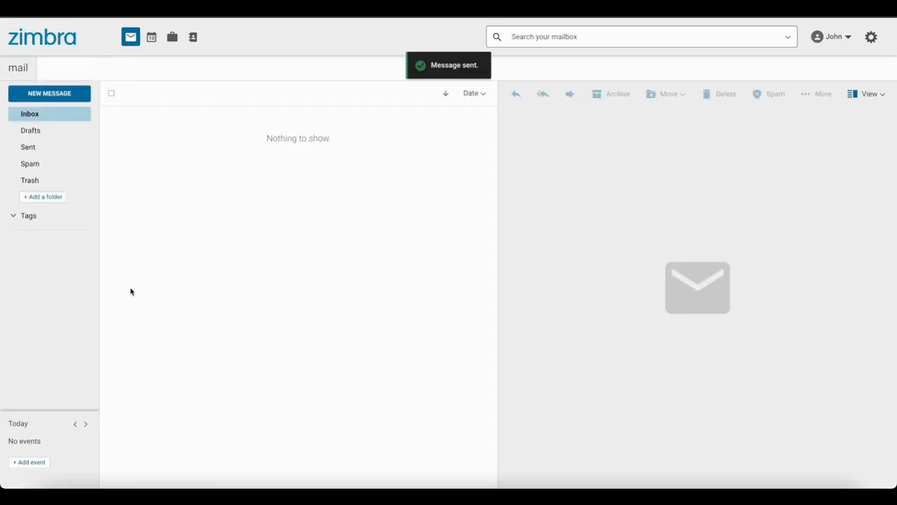
# - View the sent 'Testing a mail' message in Sent with a widened reading pane
pyautogui.click(28, 148)
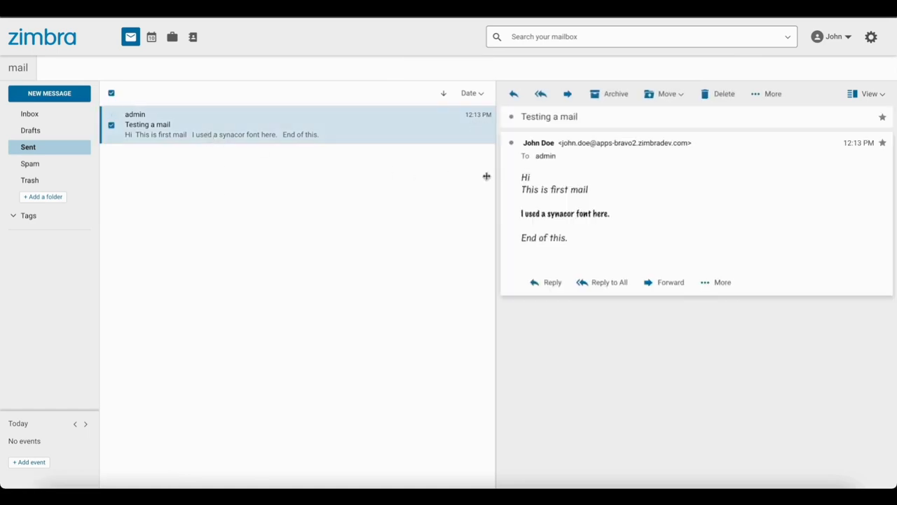
pyautogui.moveTo(496, 175); pyautogui.dragTo(413, 176)
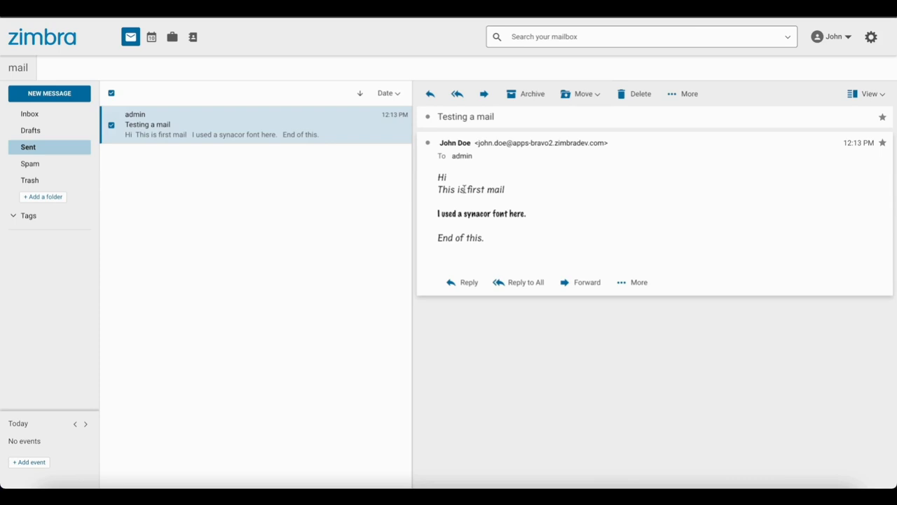
pyautogui.moveTo(311, 290)
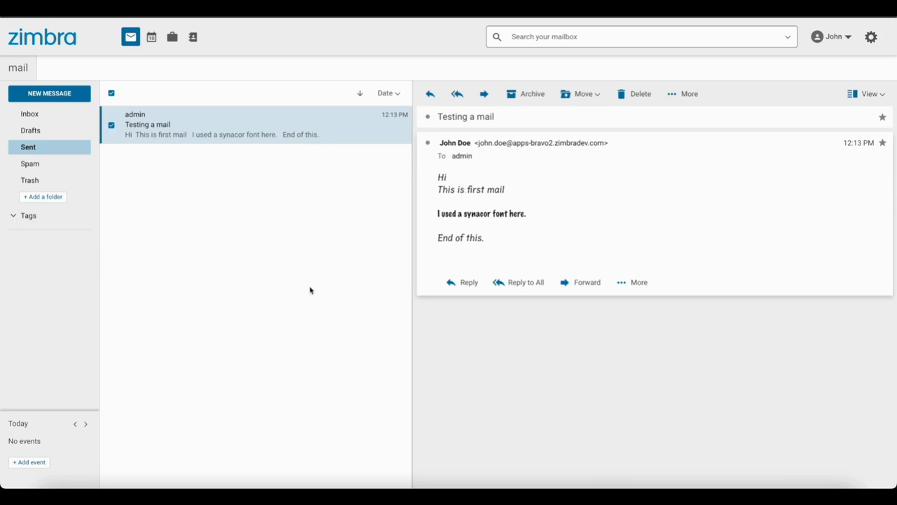
pyautogui.moveTo(516, 398)
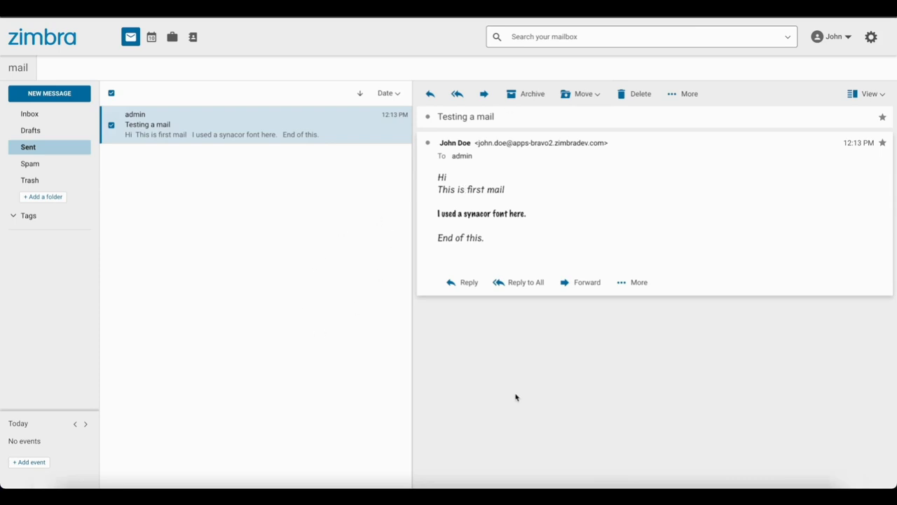